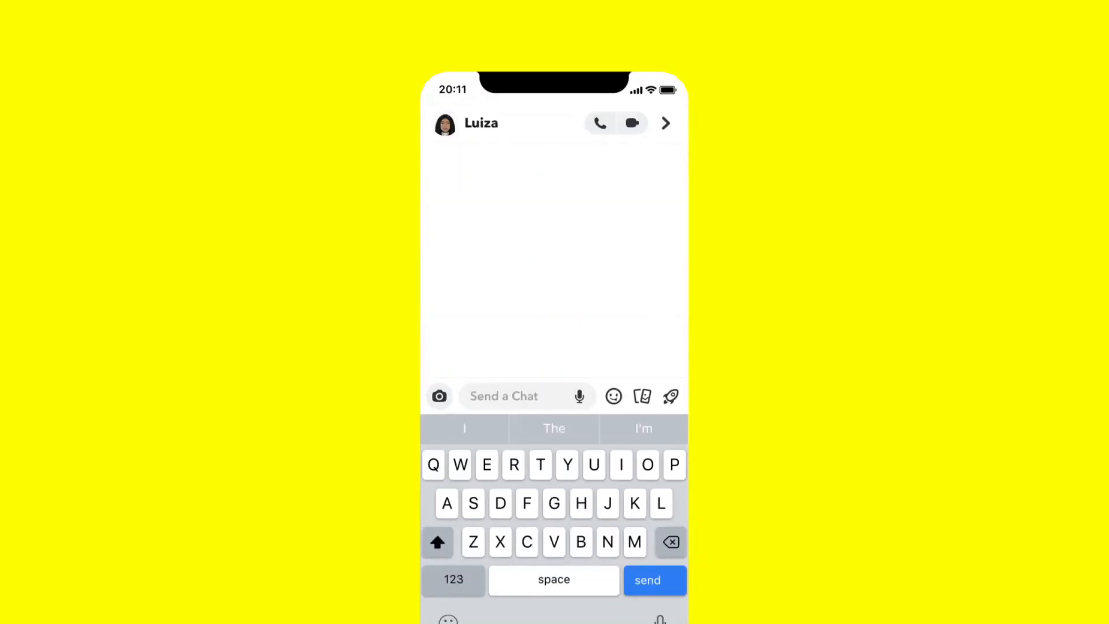
- Type and send 'hey you free tonight?' in the chat with Luiza
text(hey y)
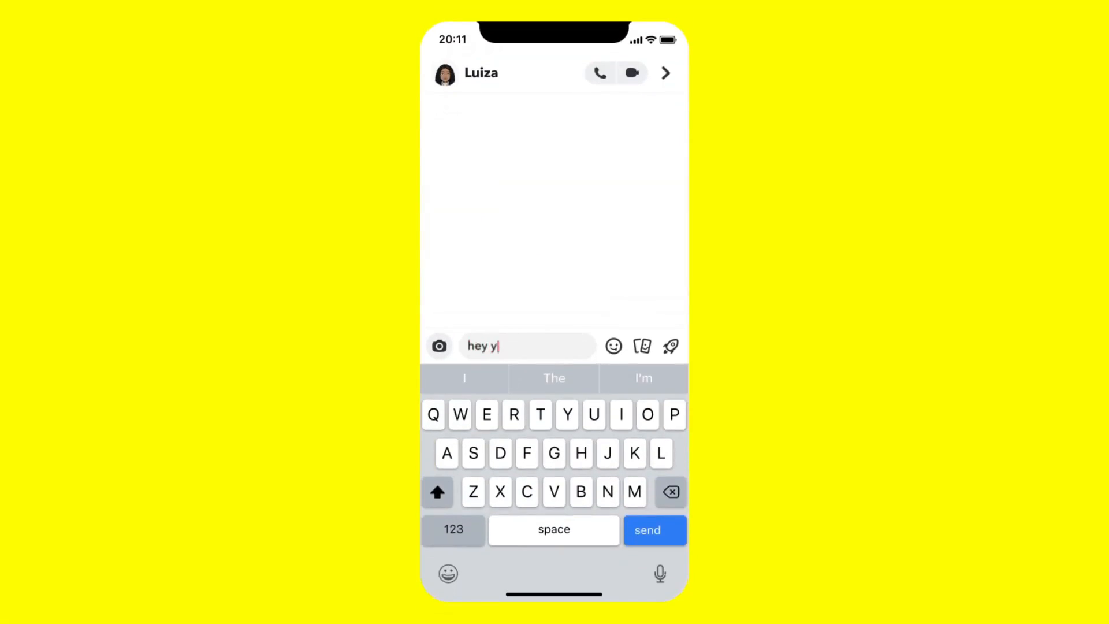
click(655, 530)
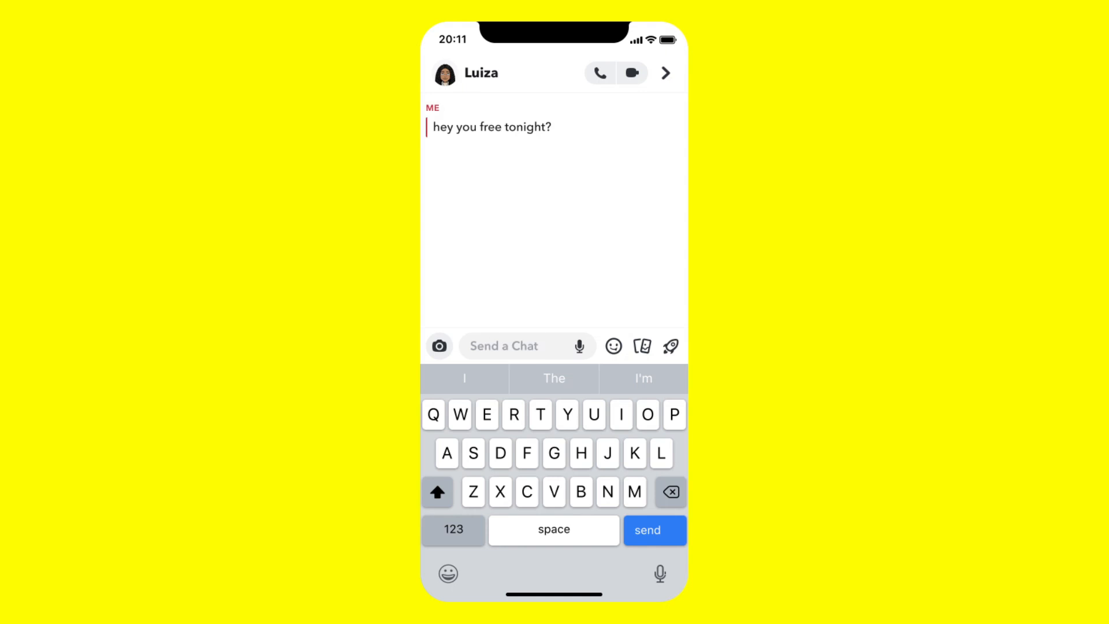